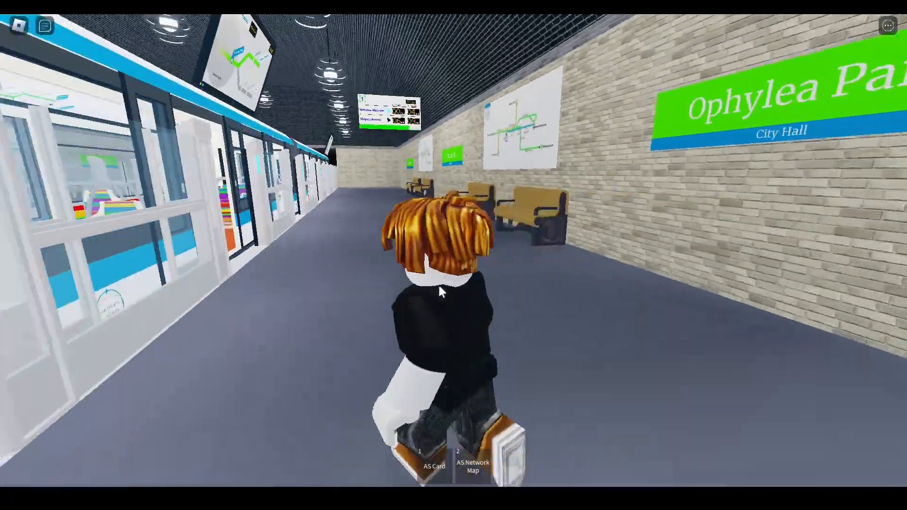
Step: Walk the avatar along the Ophylea Park platform past the benches toward the exit
key("w")
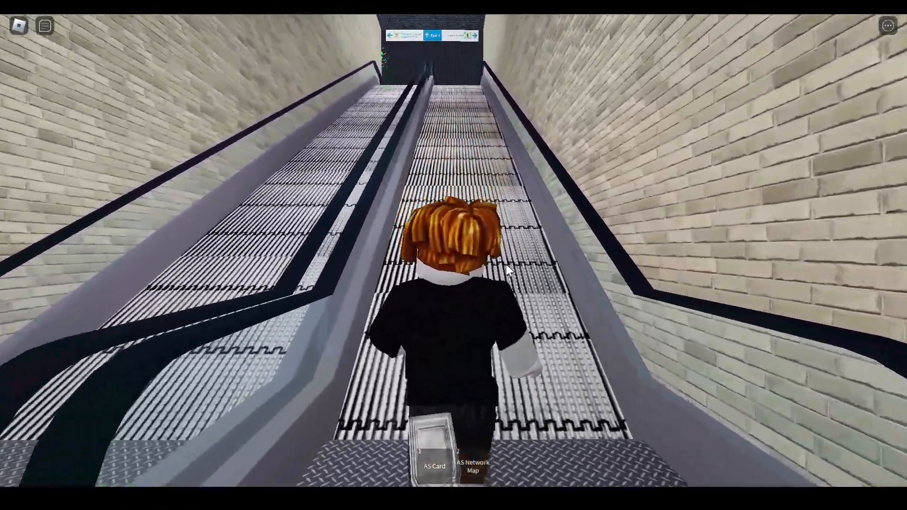
Step: Ride the escalator up to the passage signposted toward Electron A. Tower
key("w")
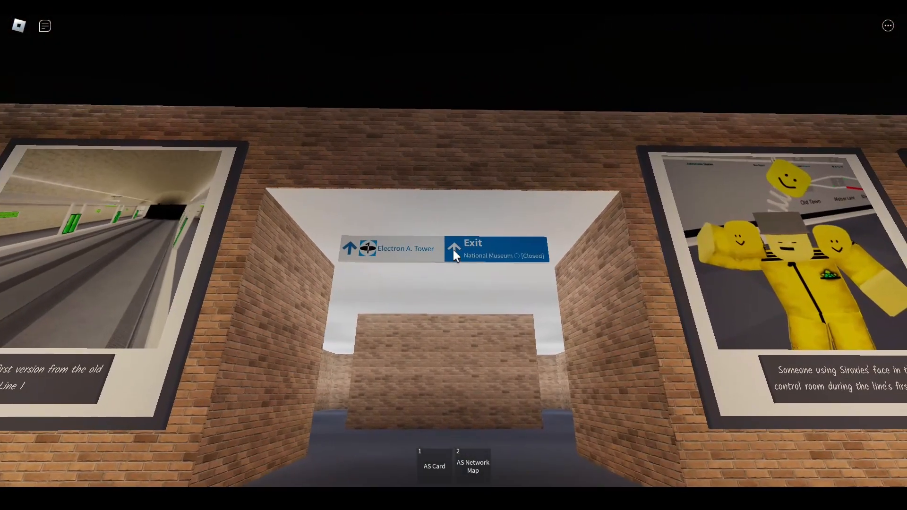
mouse_move(453, 257)
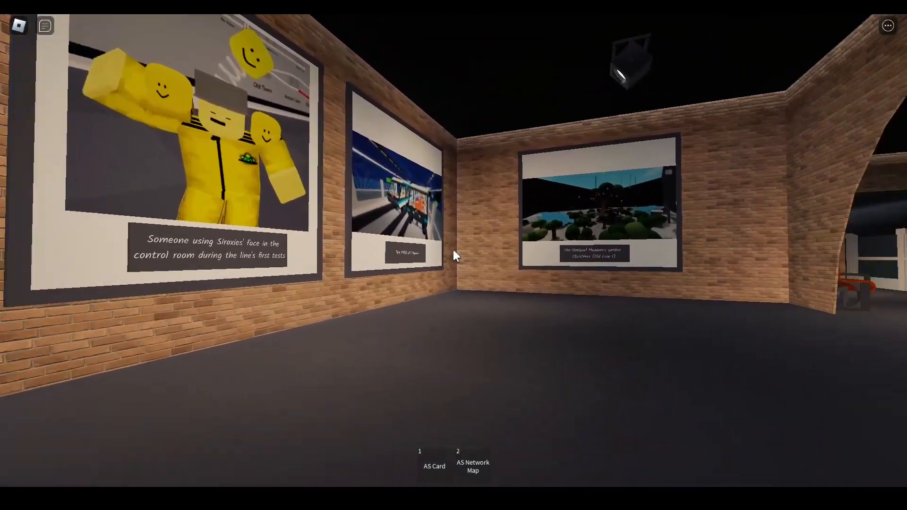